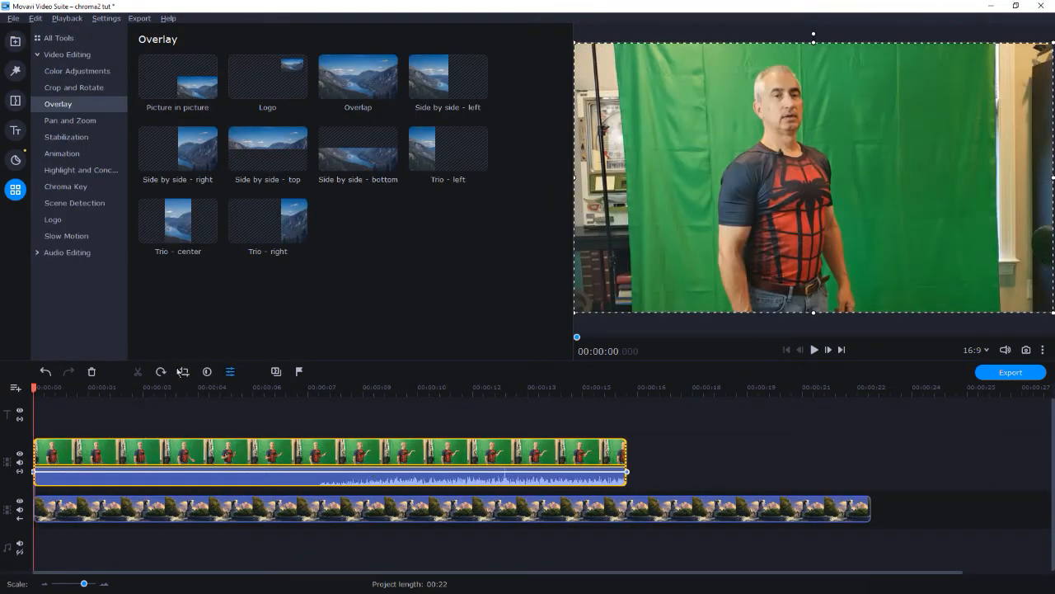
- Key out the presenter's green screen with Chroma Key at a slightly lowered tolerance
{"action": "left_click", "coordinate": [72, 88]}
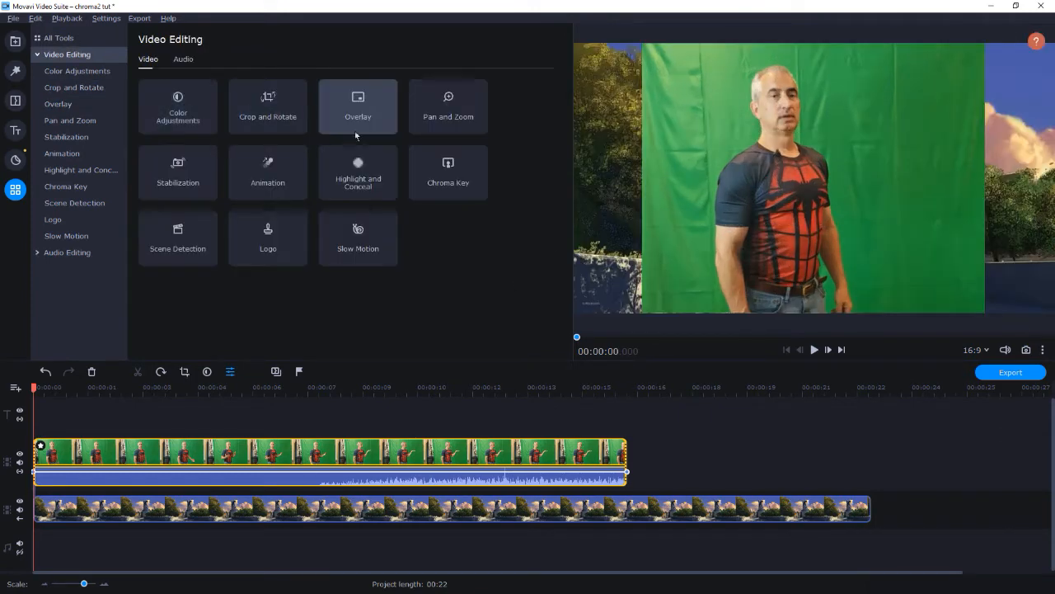
{"action": "left_click", "coordinate": [449, 171]}
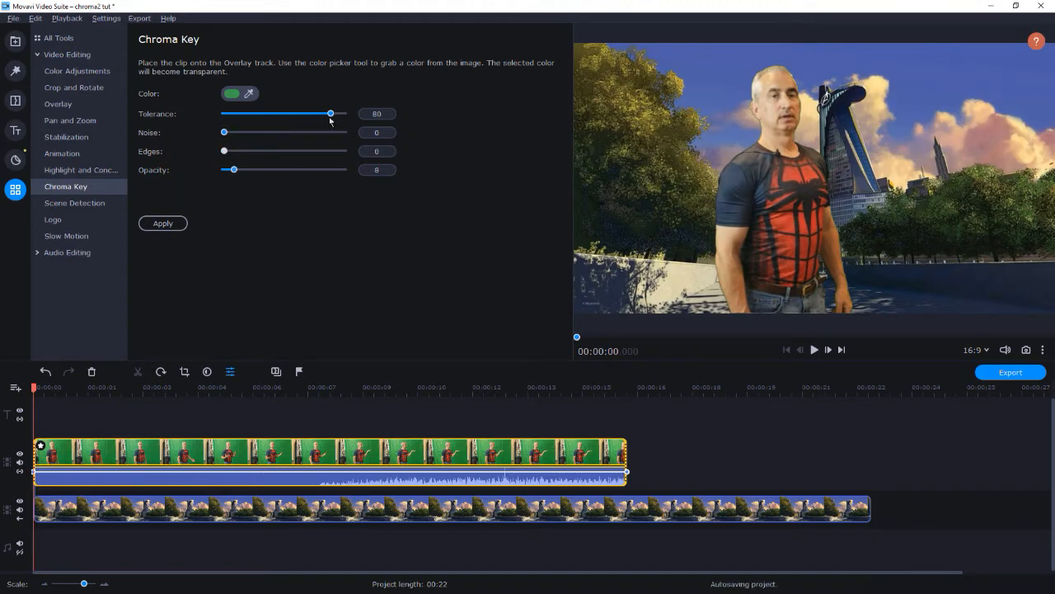
{"action": "left_click_drag", "start_coordinate": [330, 114], "coordinate": [326, 114]}
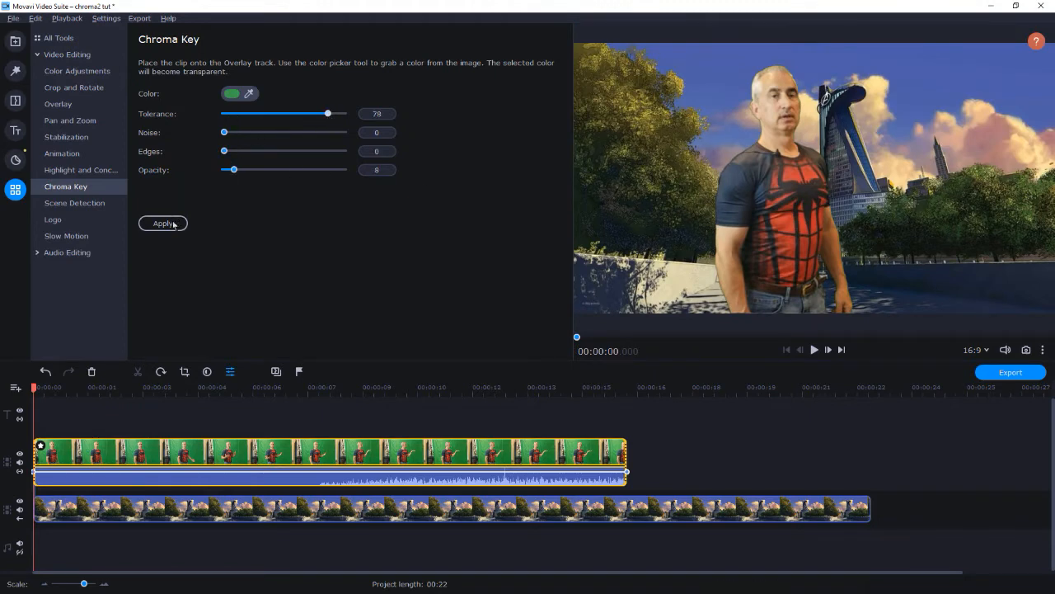
{"action": "left_click", "coordinate": [58, 104]}
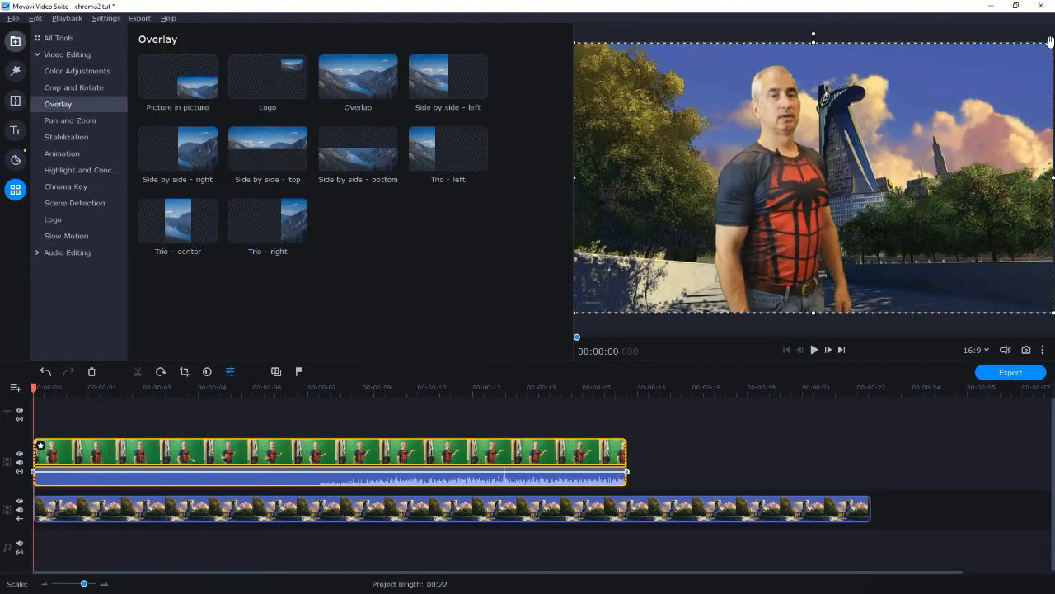
- Overlay the presenter as picture in picture and shrink him before the tower
{"action": "left_click", "coordinate": [178, 79]}
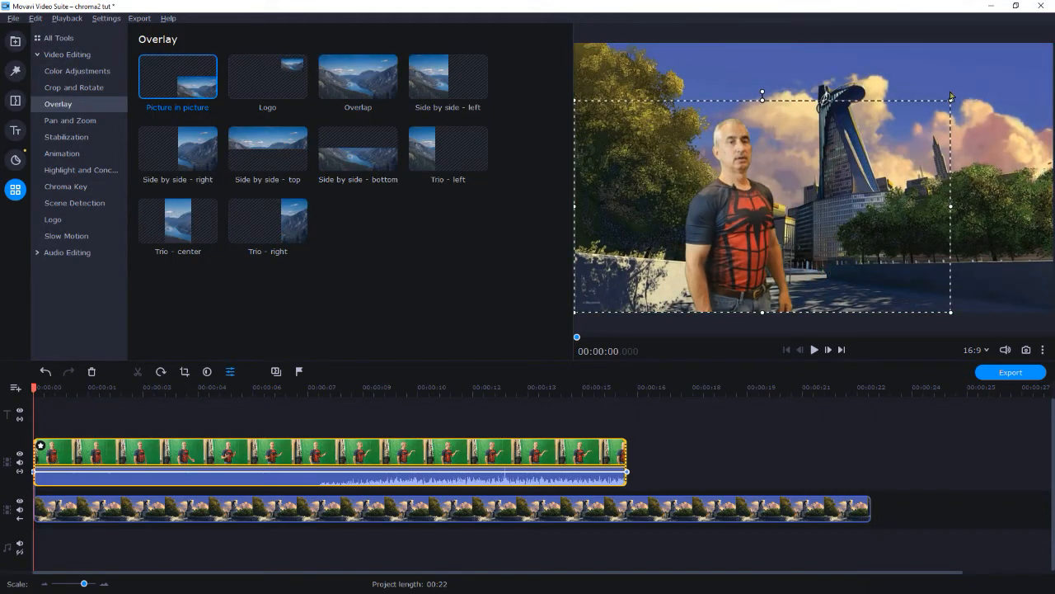
{"action": "left_click_drag", "start_coordinate": [950, 97], "coordinate": [910, 103]}
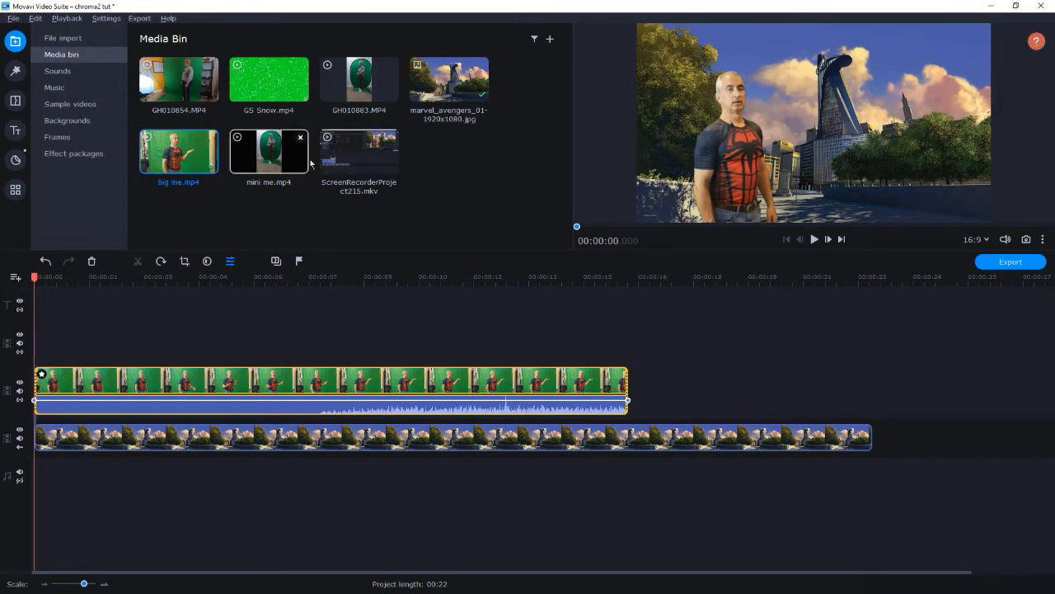
- Place the second presenter clip on a new track above the main clip near 7 seconds
{"action": "left_click_drag", "start_coordinate": [269, 150], "coordinate": [212, 360]}
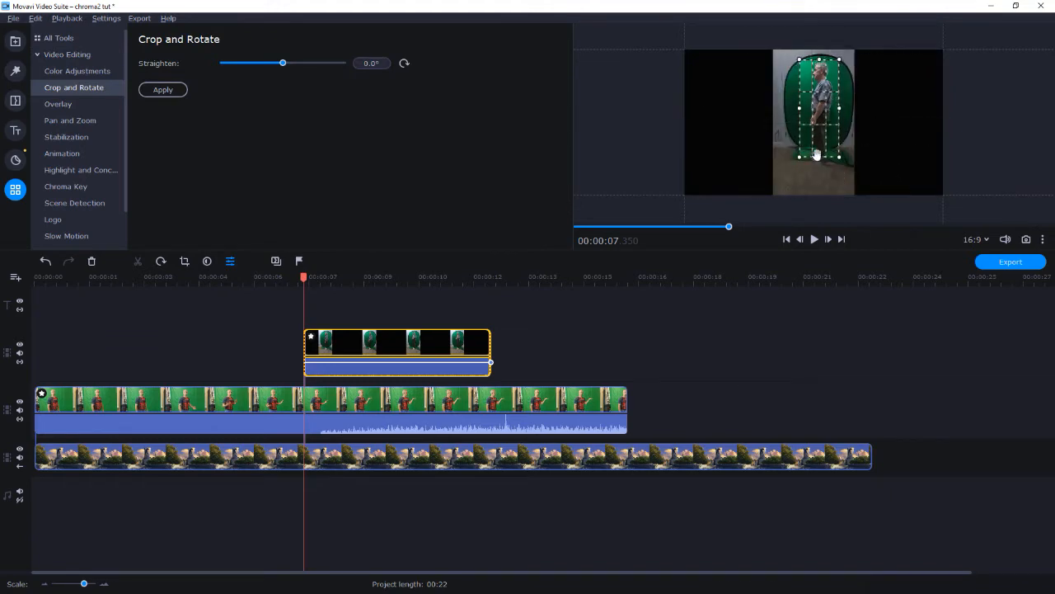
- Key out the second presenter's green background so both stand before the tower
{"action": "left_click", "coordinate": [66, 186]}
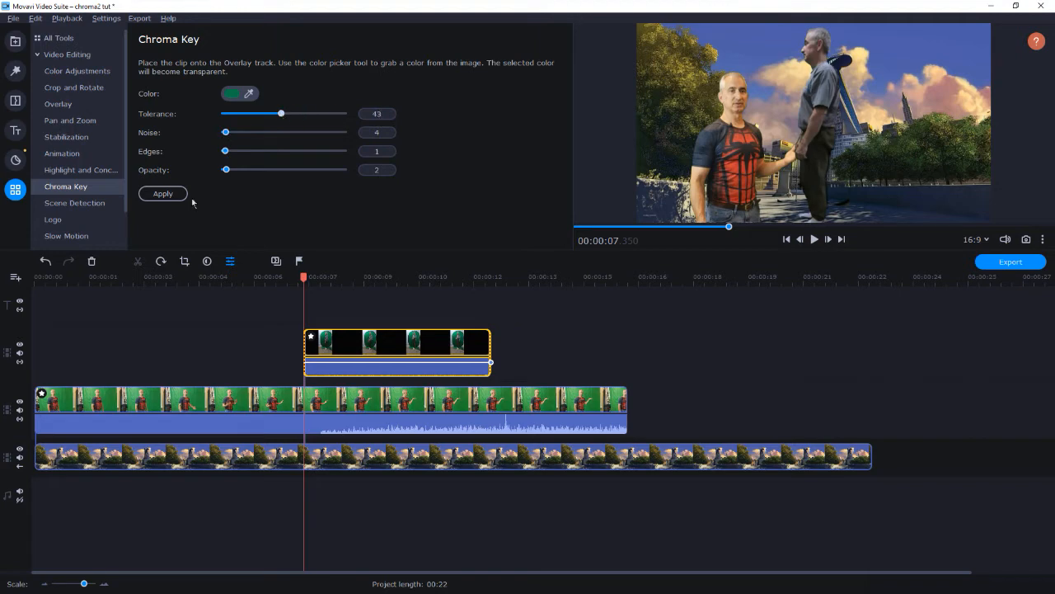
{"action": "left_click", "coordinate": [58, 104]}
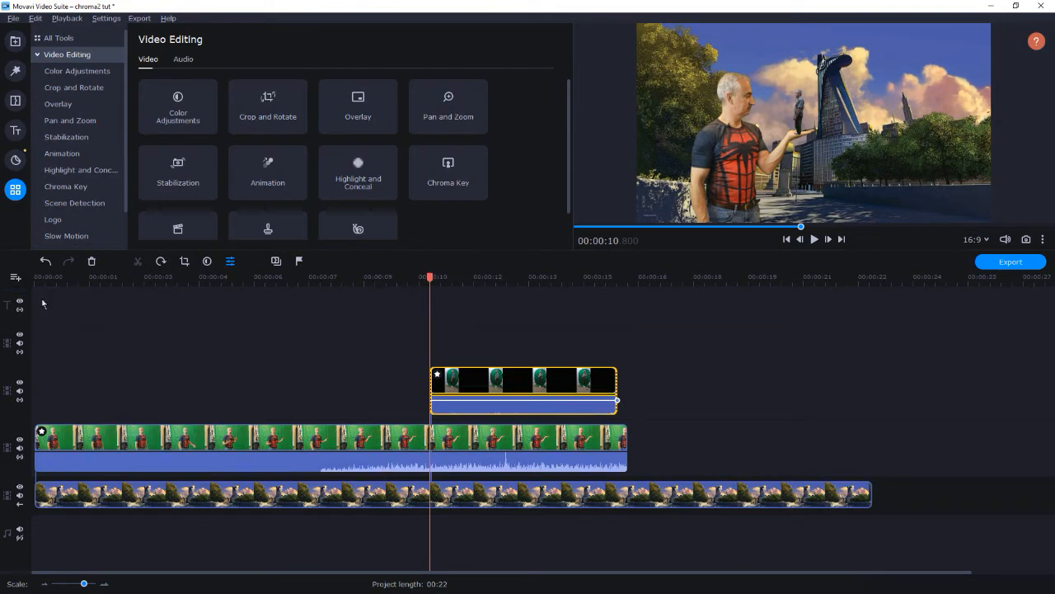
- Set the snow clip on the top track as a picture-in-picture overlay
{"action": "left_click", "coordinate": [15, 42]}
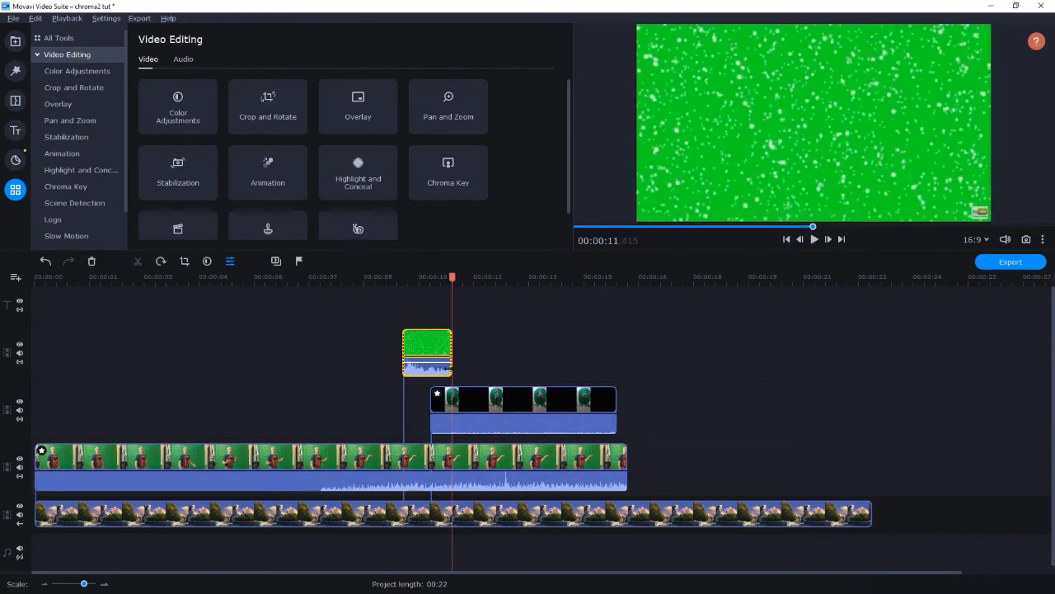
{"action": "left_click", "coordinate": [58, 102]}
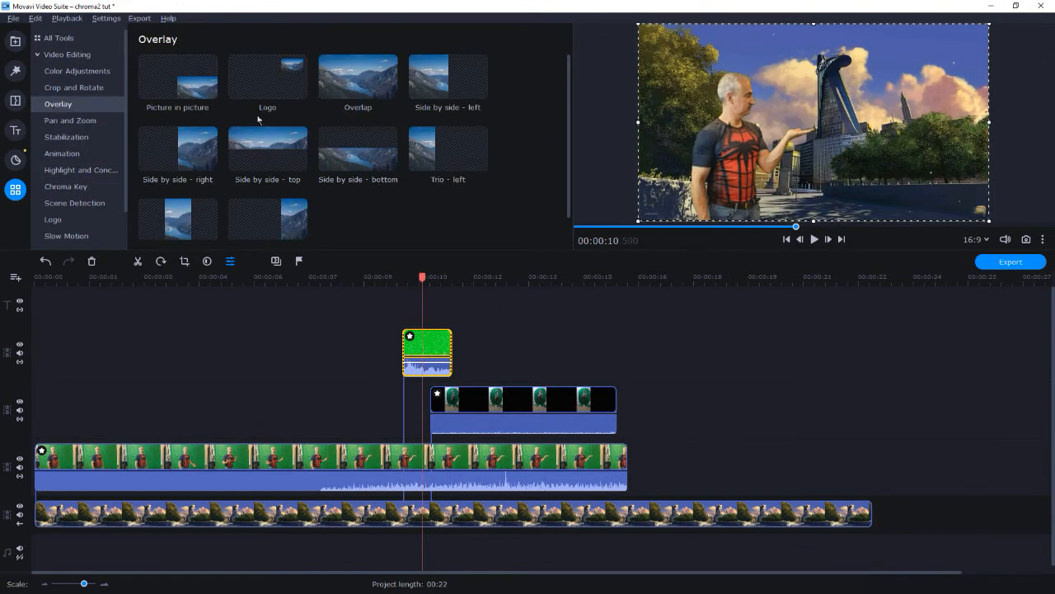
{"action": "left_click", "coordinate": [179, 79]}
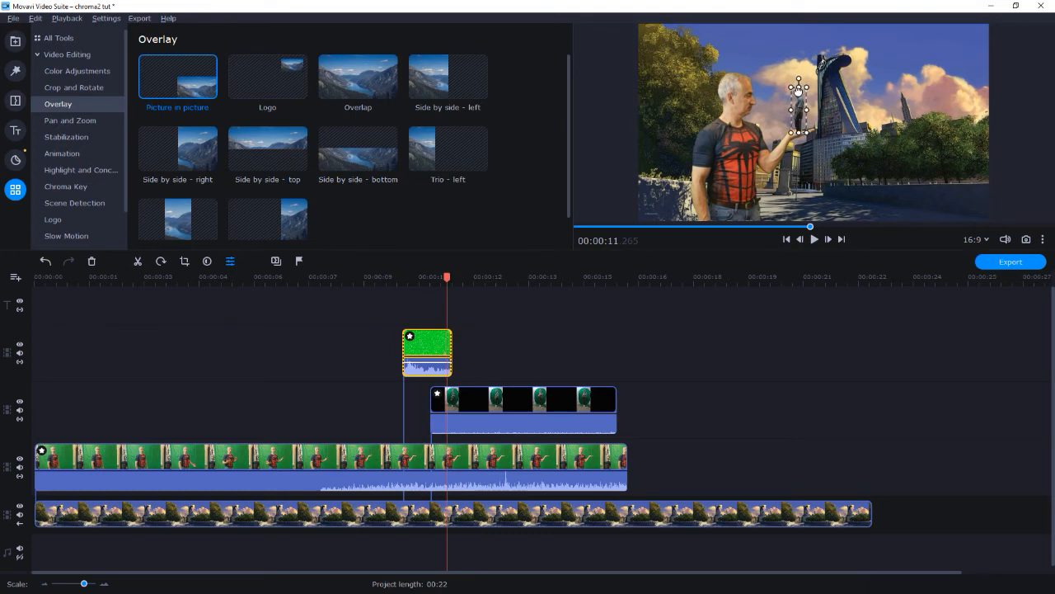
- Review the snow clip's properties and play back the composite over the palm
{"action": "left_click", "coordinate": [425, 350]}
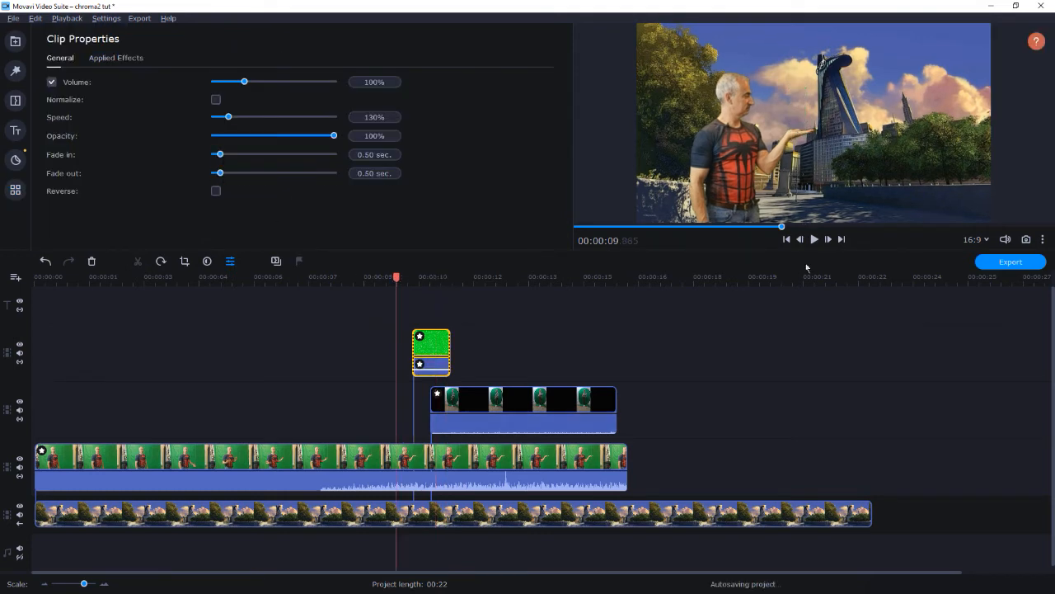
{"action": "left_click", "coordinate": [813, 239]}
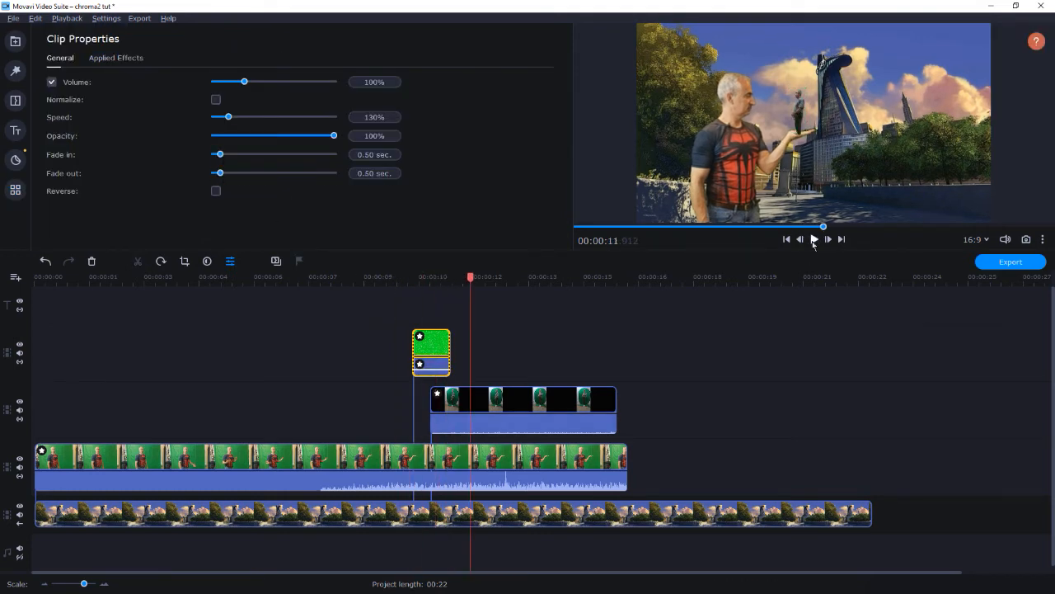